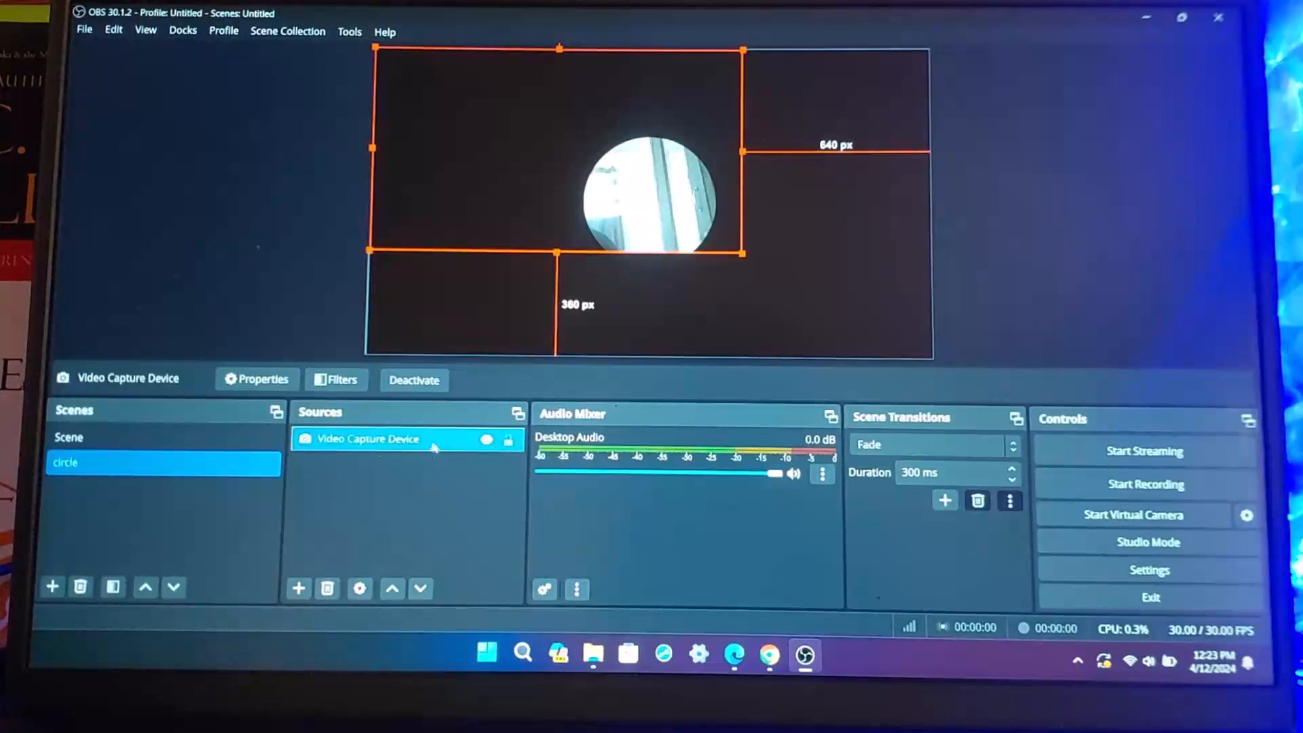
Step: Mirror the Video Capture Device source left to right via Transform > Flip Horizontal
{"action": "right_click", "coordinate": [365, 439]}
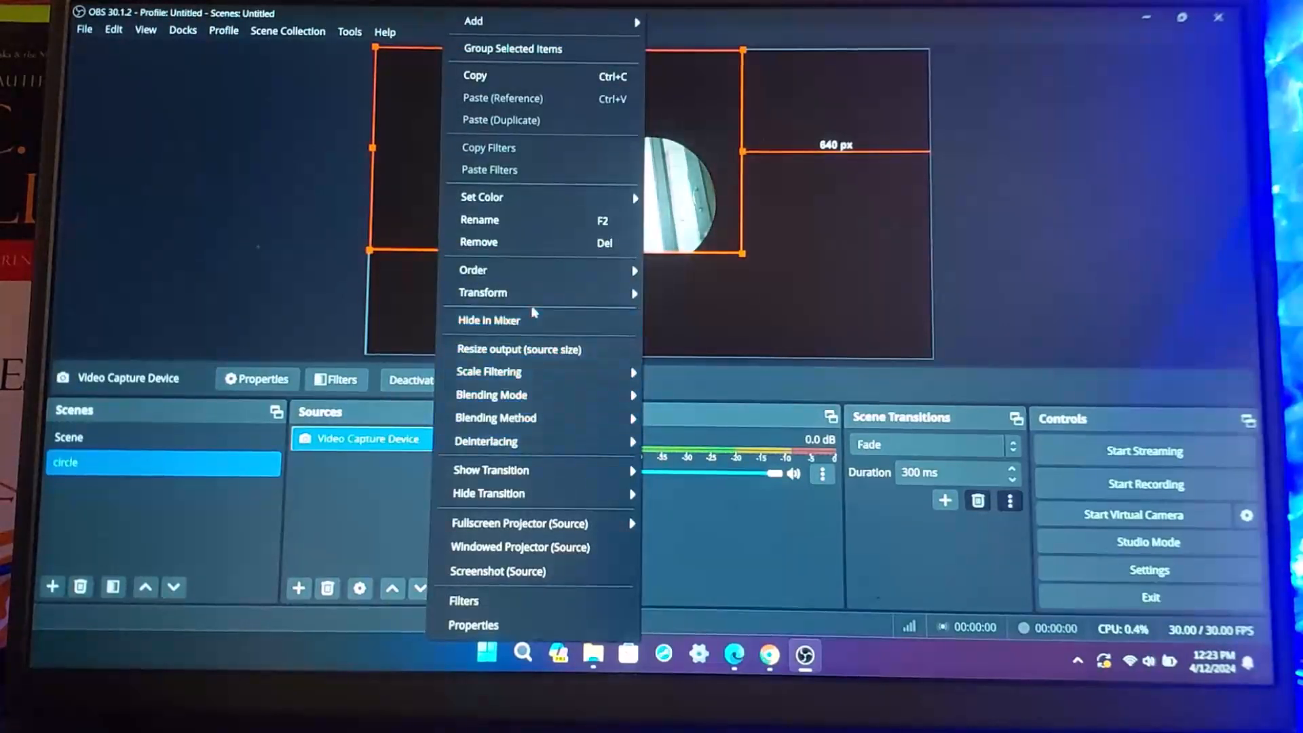
{"action": "mouse_move", "coordinate": [481, 292]}
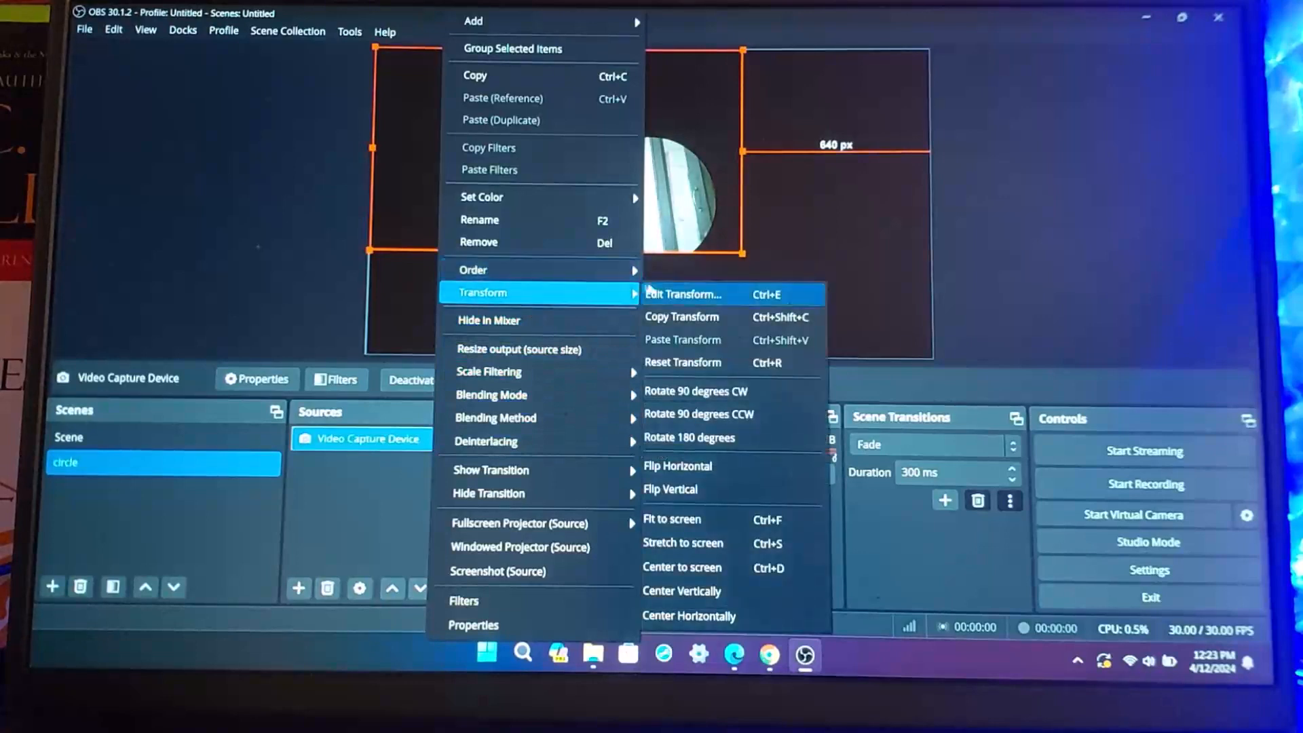
{"action": "mouse_move", "coordinate": [695, 391]}
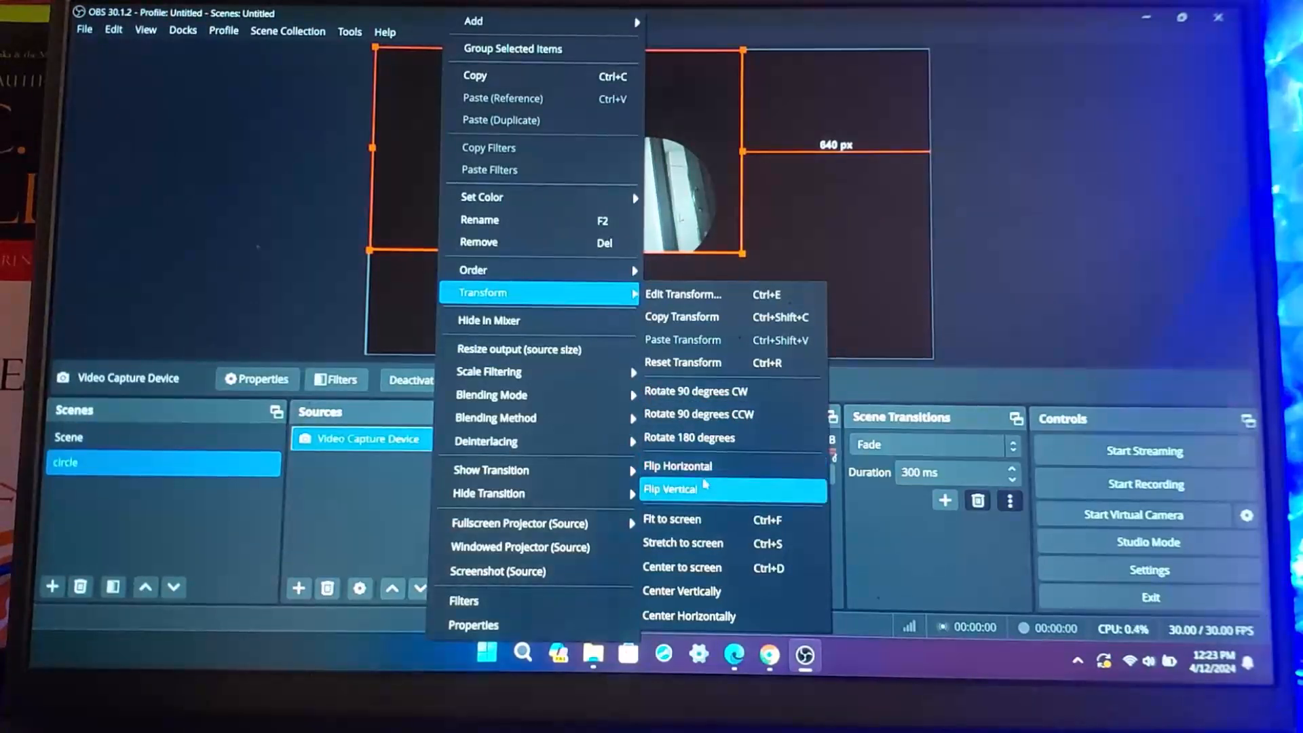
{"action": "mouse_move", "coordinate": [706, 465]}
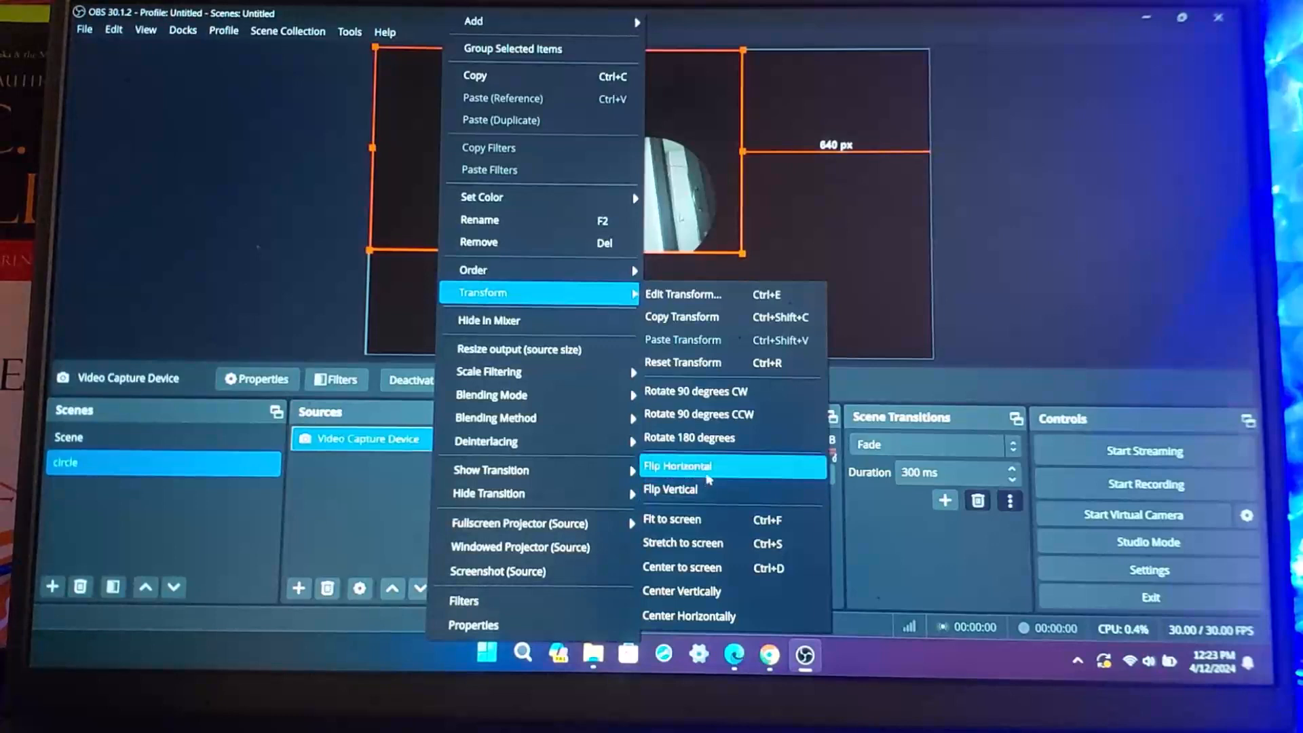
{"action": "left_click", "coordinate": [676, 465]}
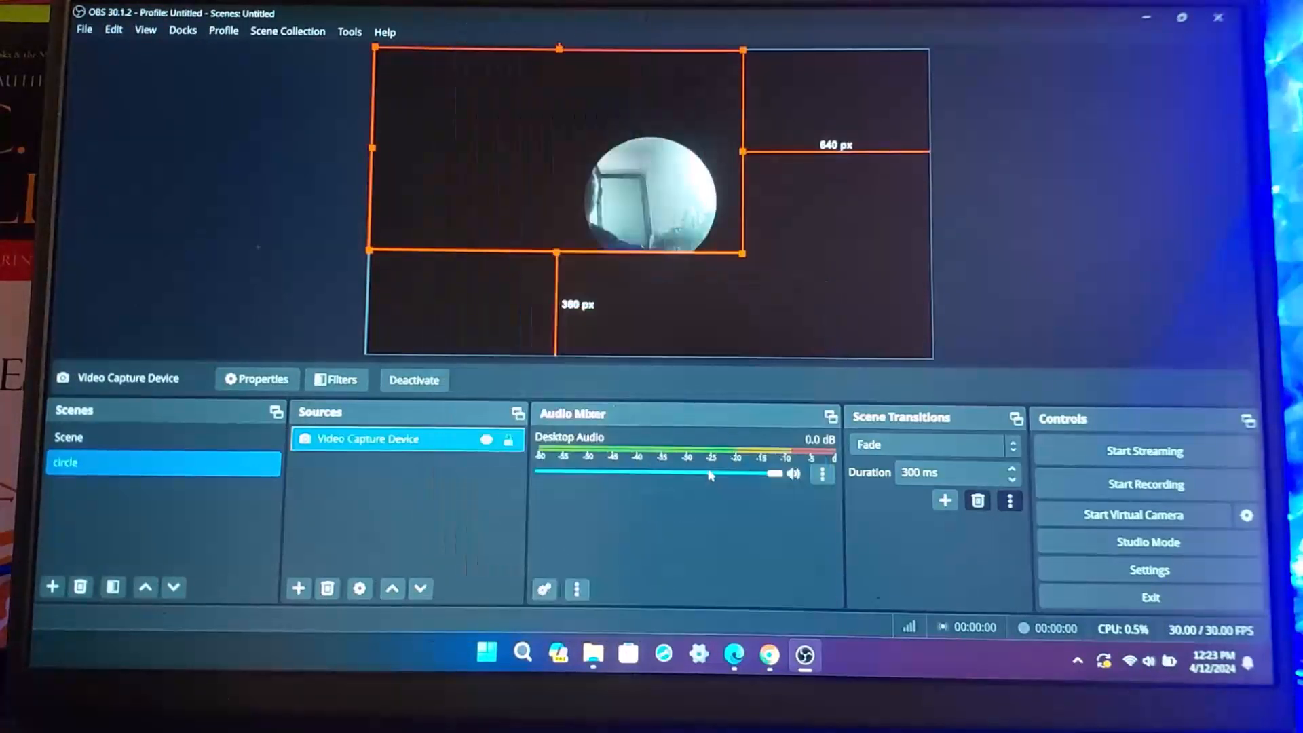